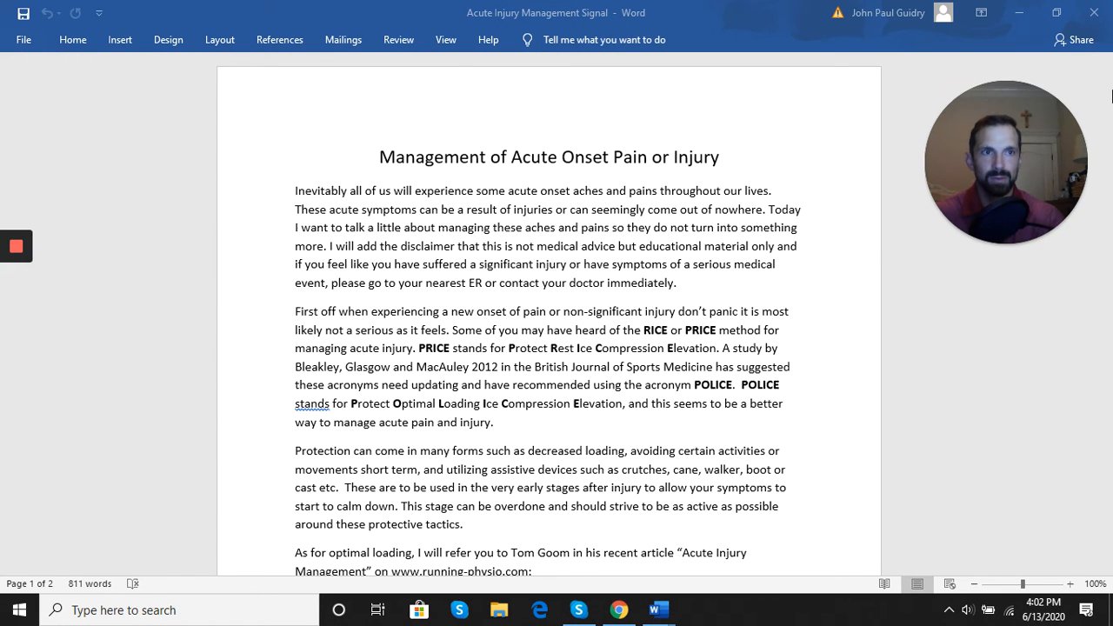
scroll(down, 3)
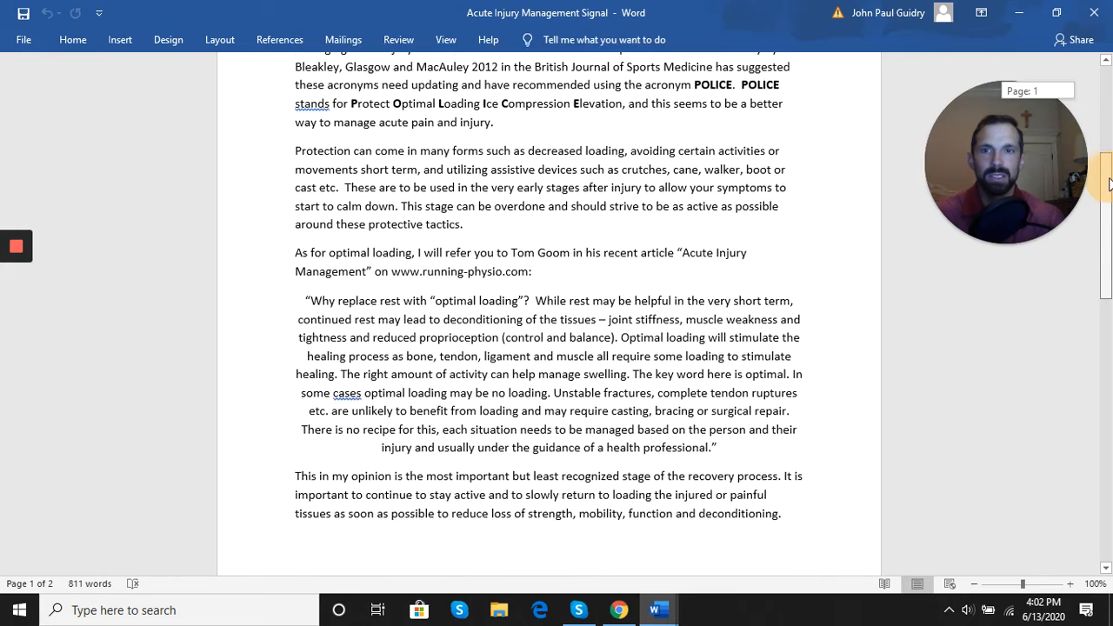
scroll(down, 3)
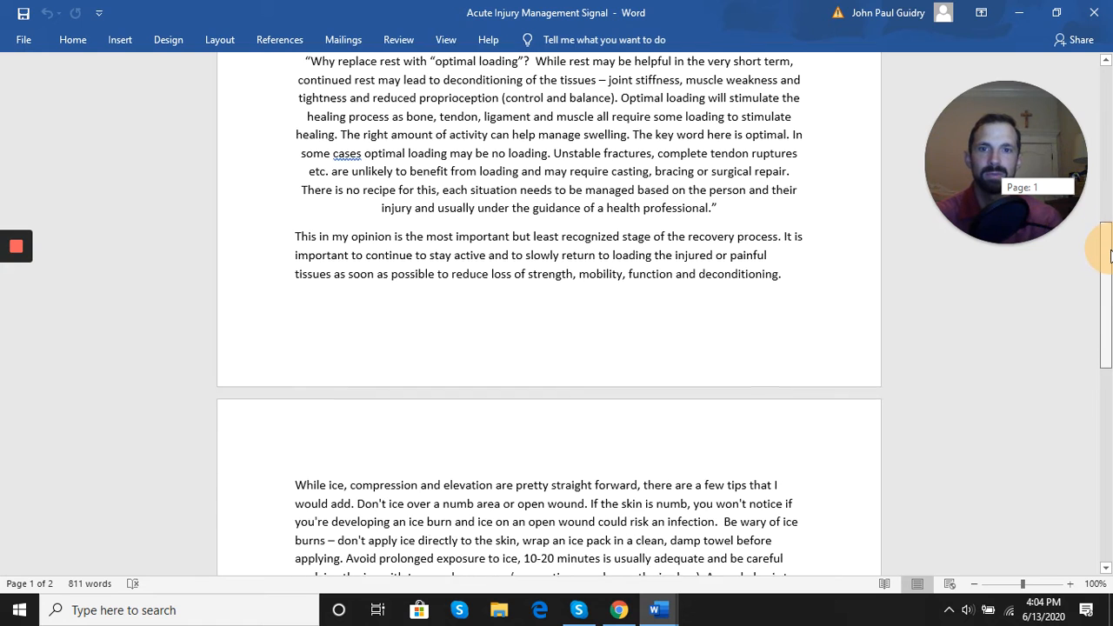
scroll(down, 3)
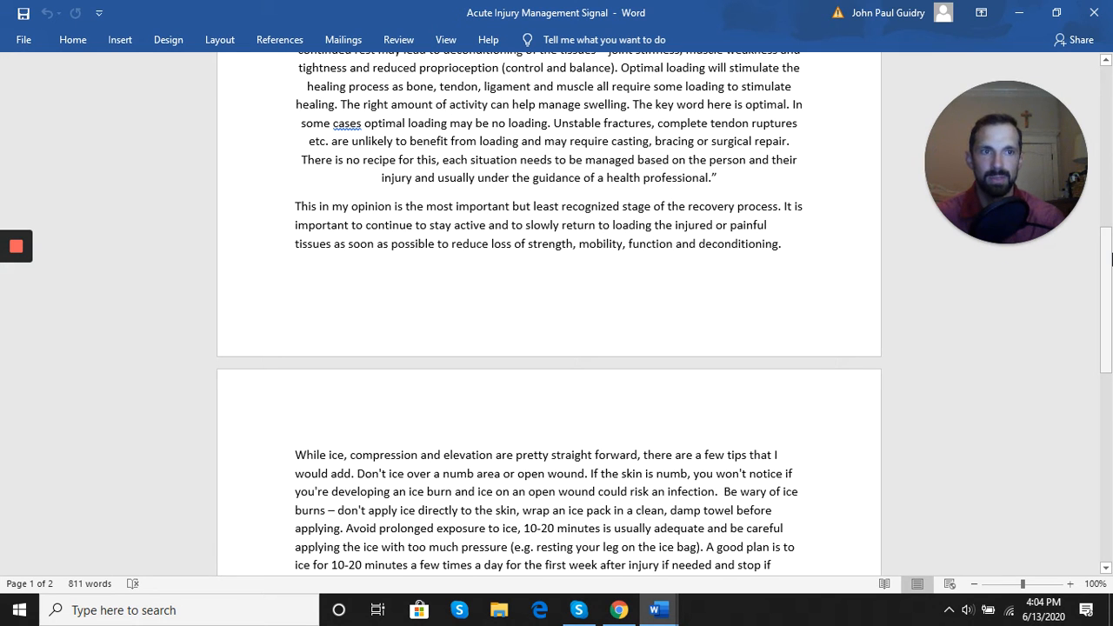
scroll(down, 3)
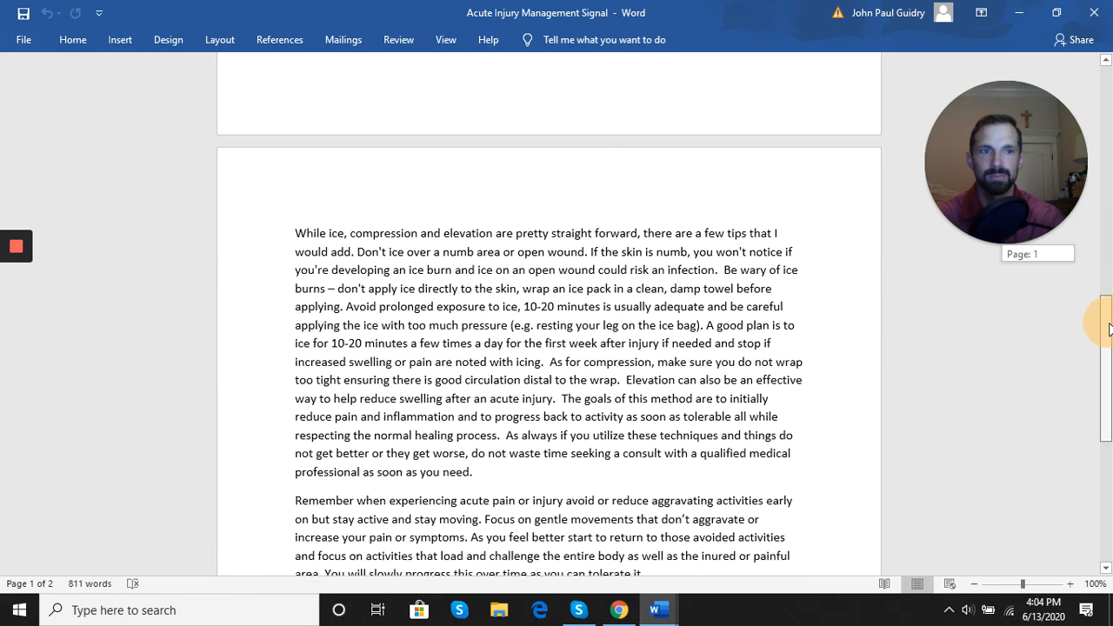
scroll(down, 3)
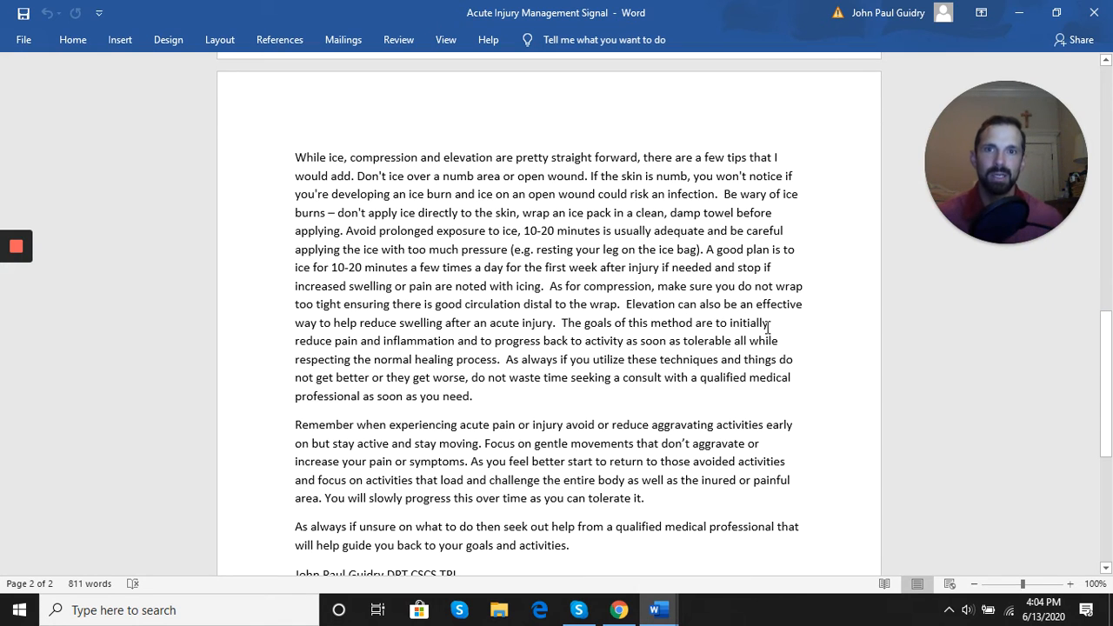